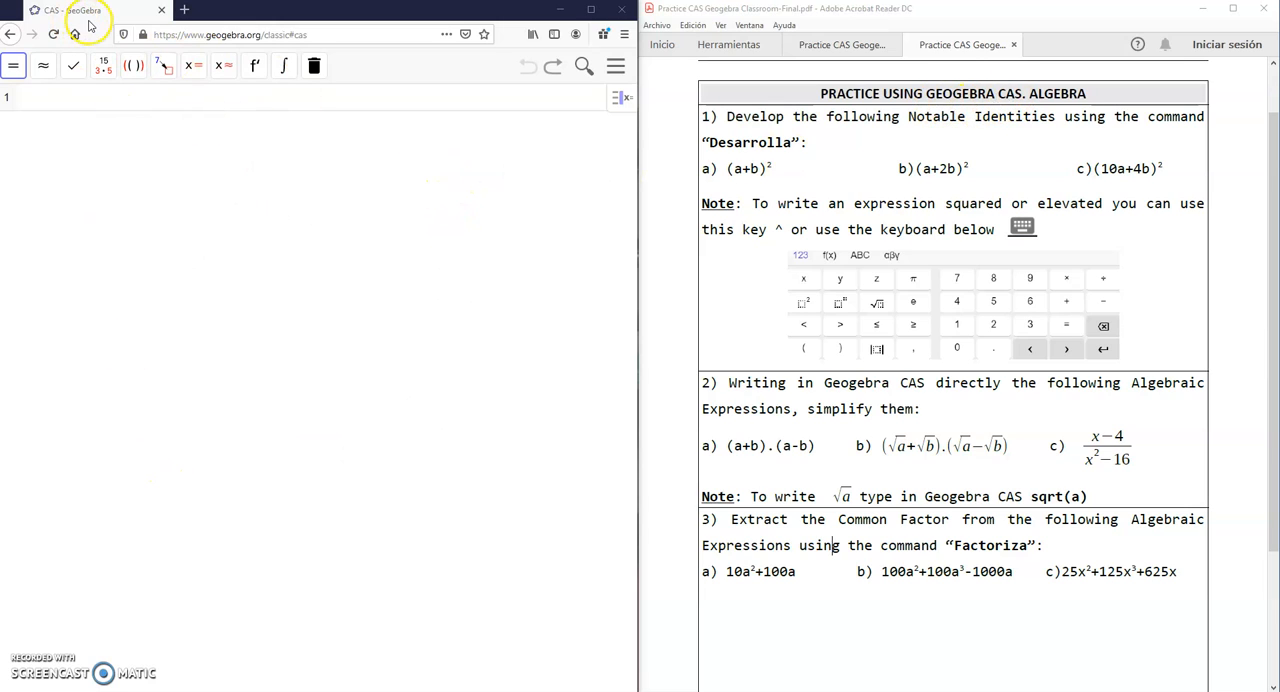
{"action": "mouse_move", "coordinate": [1120, 167]}
{"action": "type", "text": "(a +"}
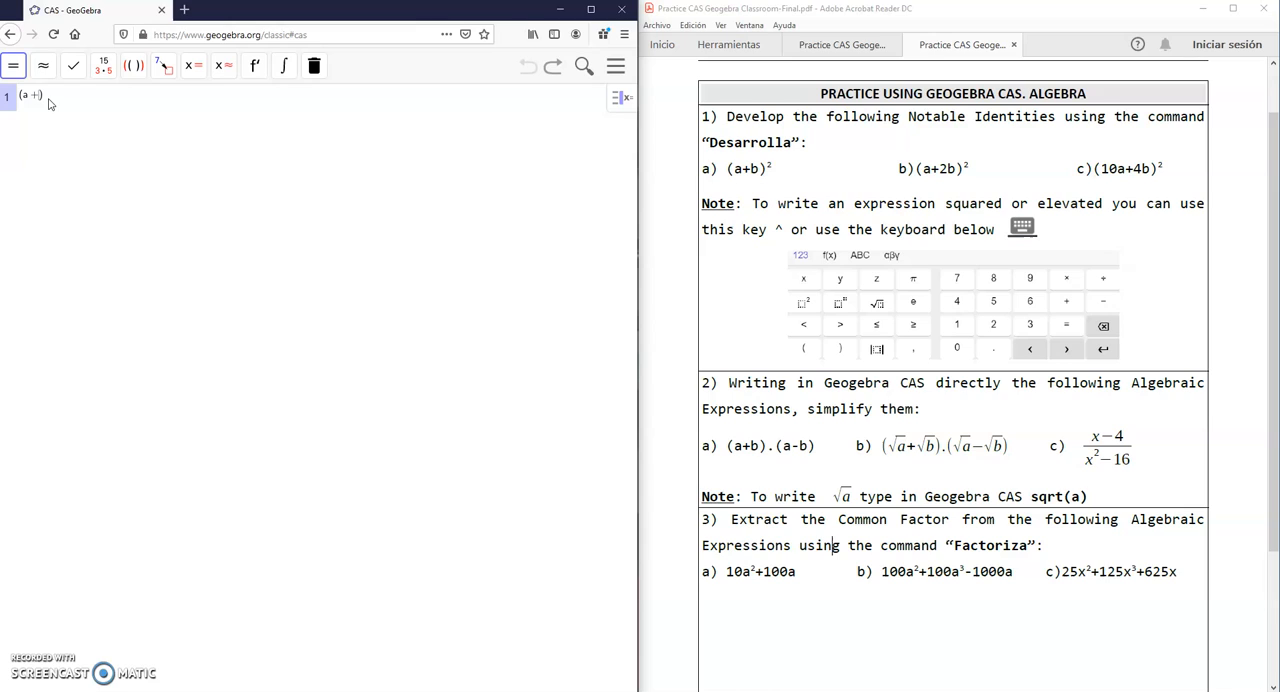
- Enter (a+b)² in CAS row 1 and evaluate it
{"action": "type", "text": "b"}
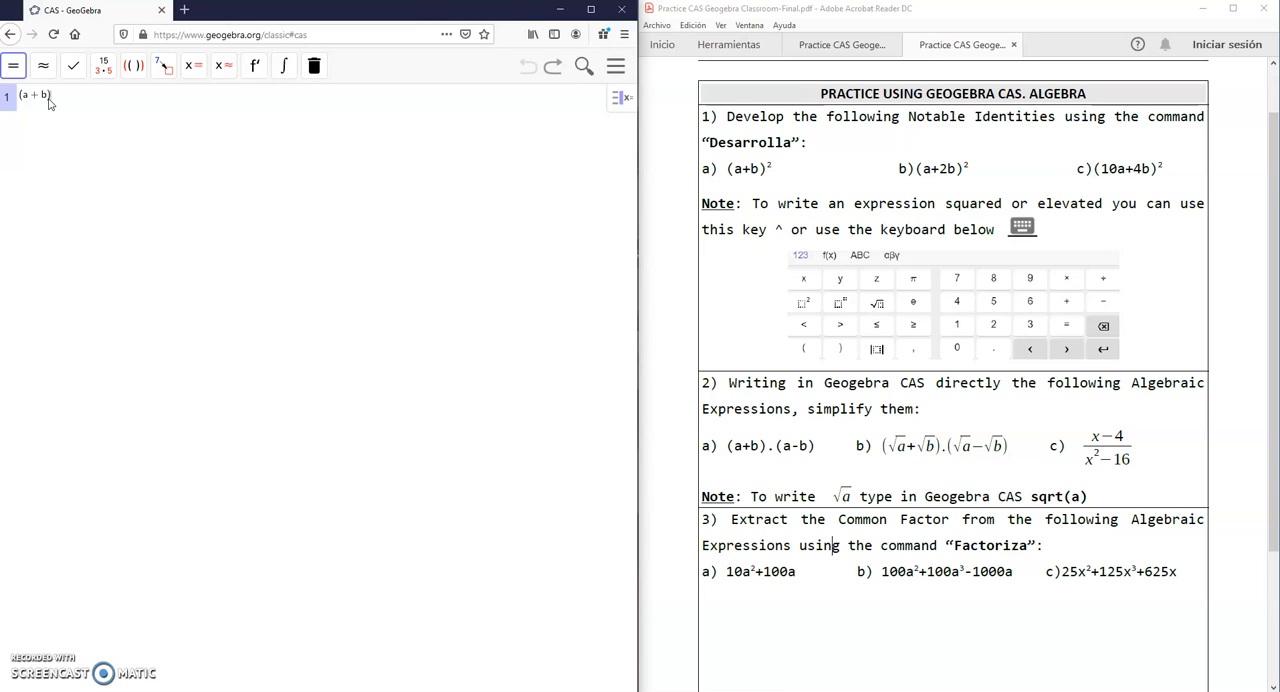
{"action": "mouse_move", "coordinate": [113, 278]}
{"action": "type", "text": "²"}
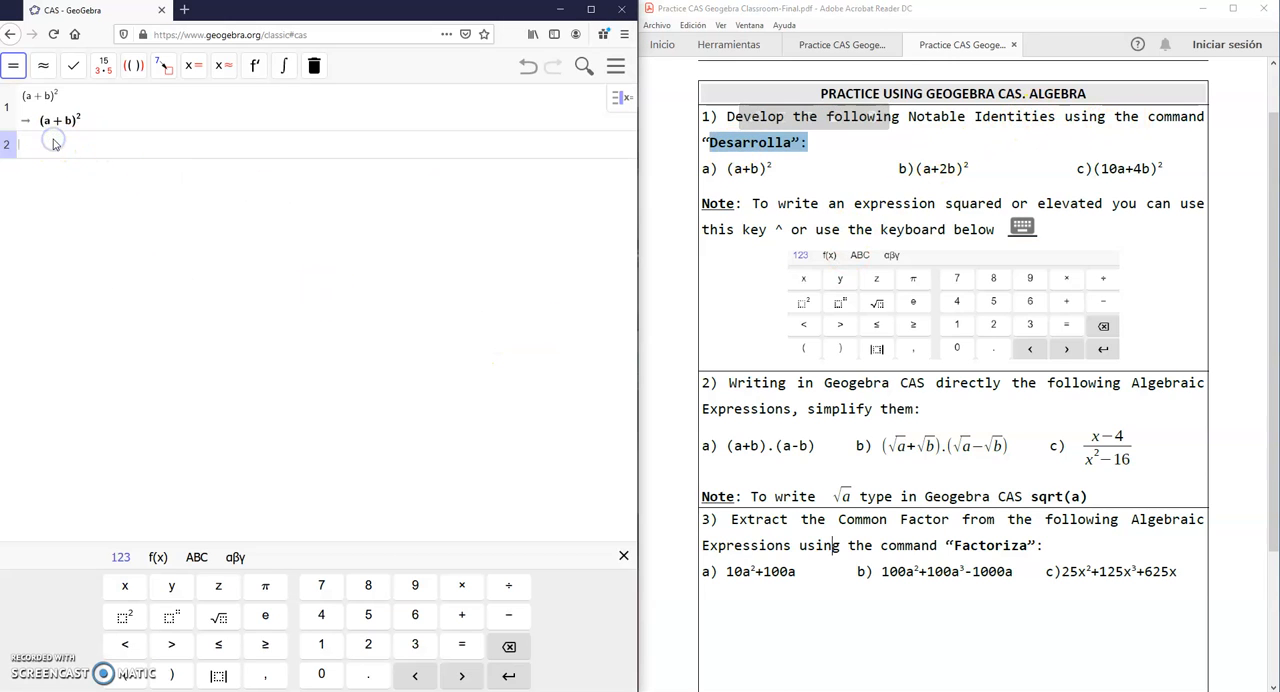
- Evaluate Desarrolla(#1) in row 2 to get a² + 2ab + b²
{"action": "type", "text": "desa"}
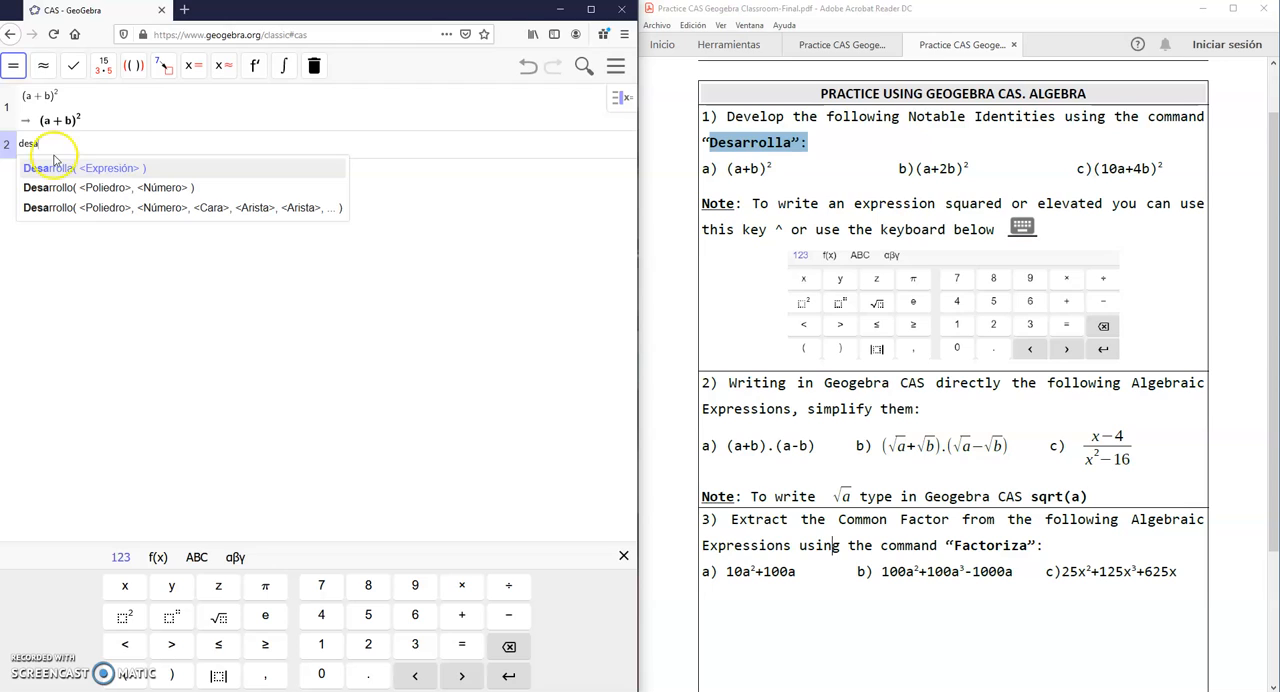
{"action": "left_click", "coordinate": [85, 168]}
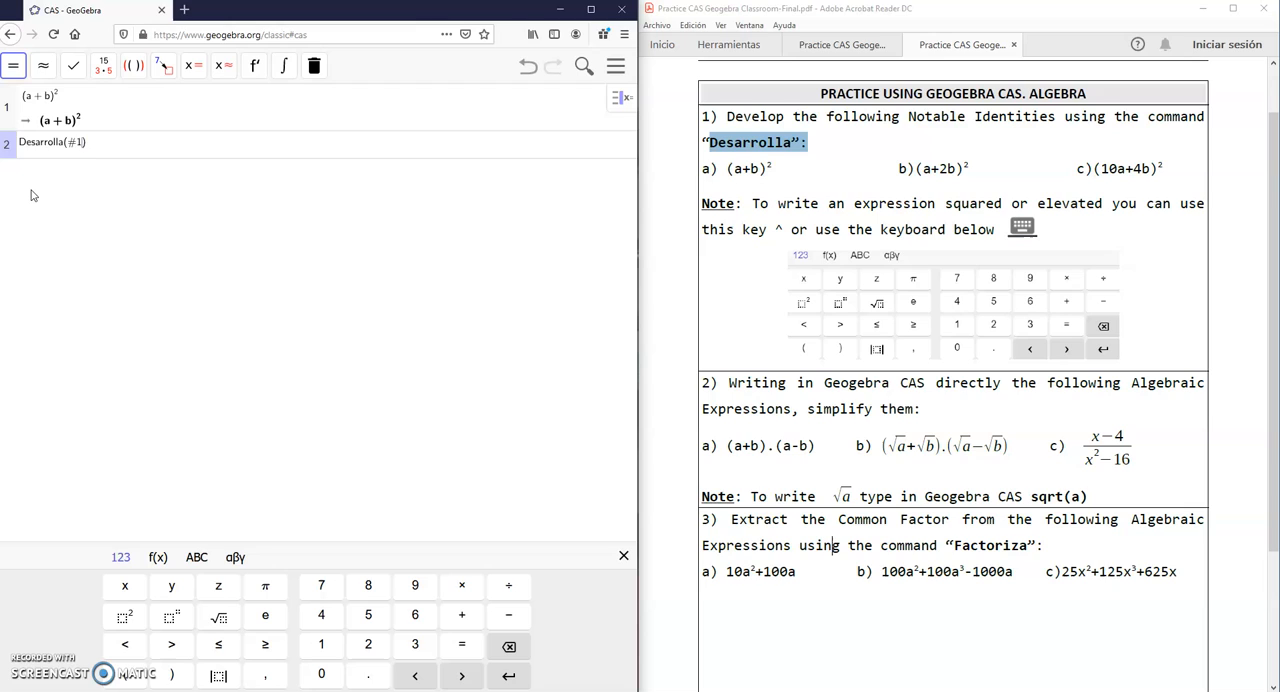
{"action": "key", "text": "Return"}
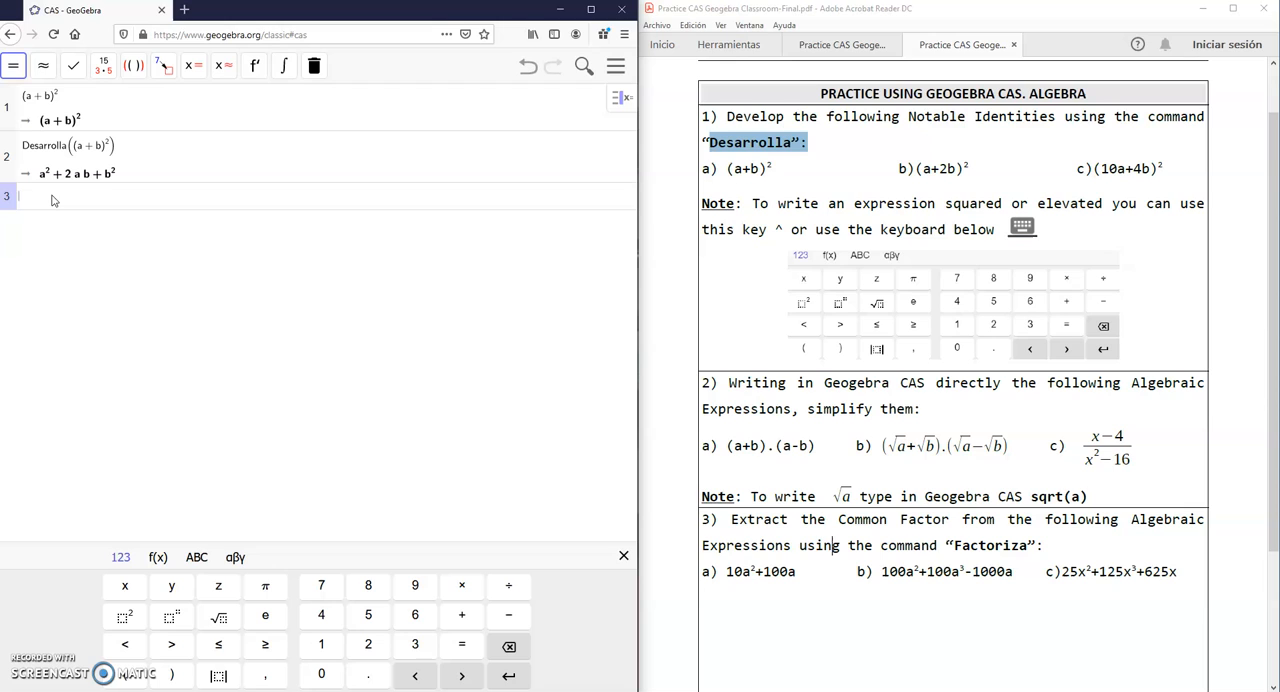
- Make row 3 a text row reading "I have developed this notable identity."
{"action": "right_click", "coordinate": [50, 196]}
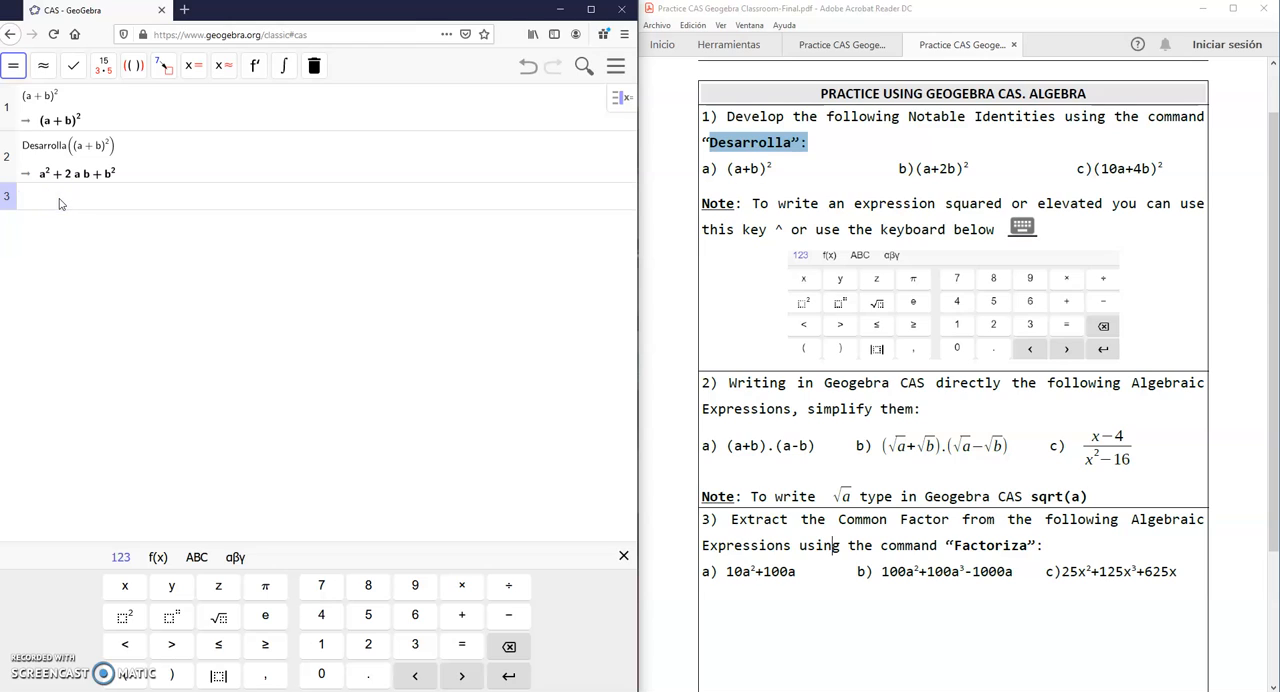
{"action": "type", "text": "I have del"}
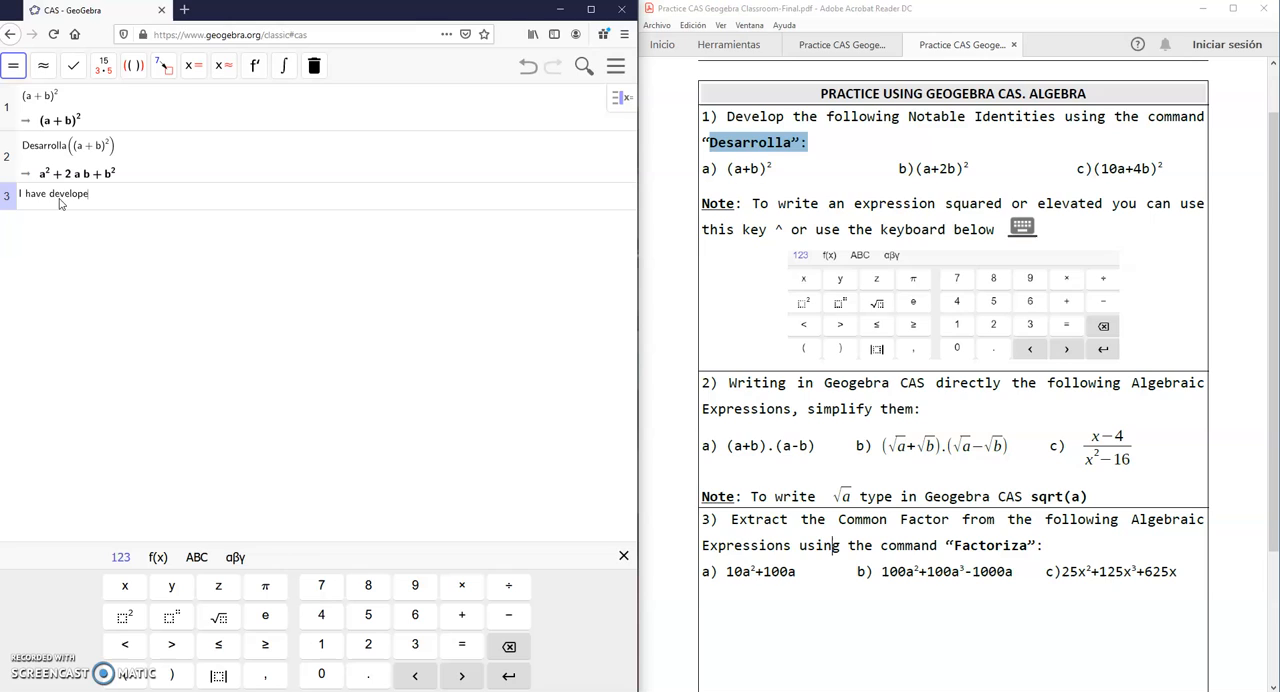
{"action": "type", "text": "d the"}
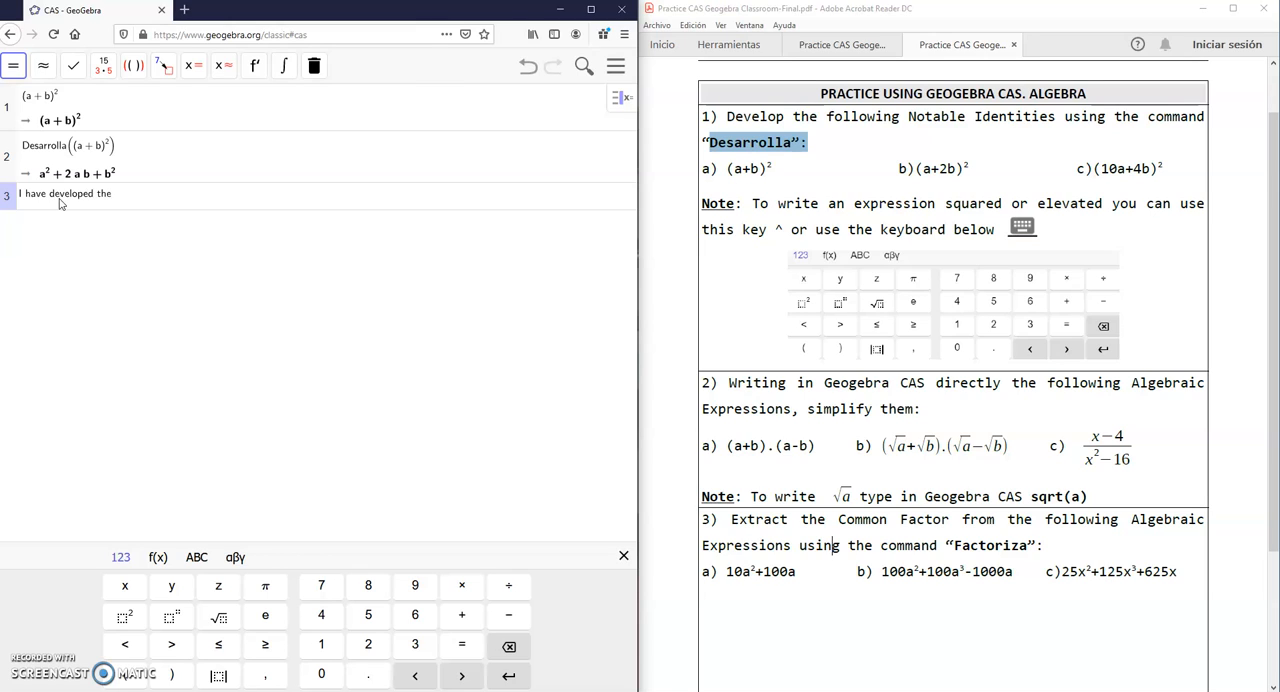
{"action": "type", "text": "this n"}
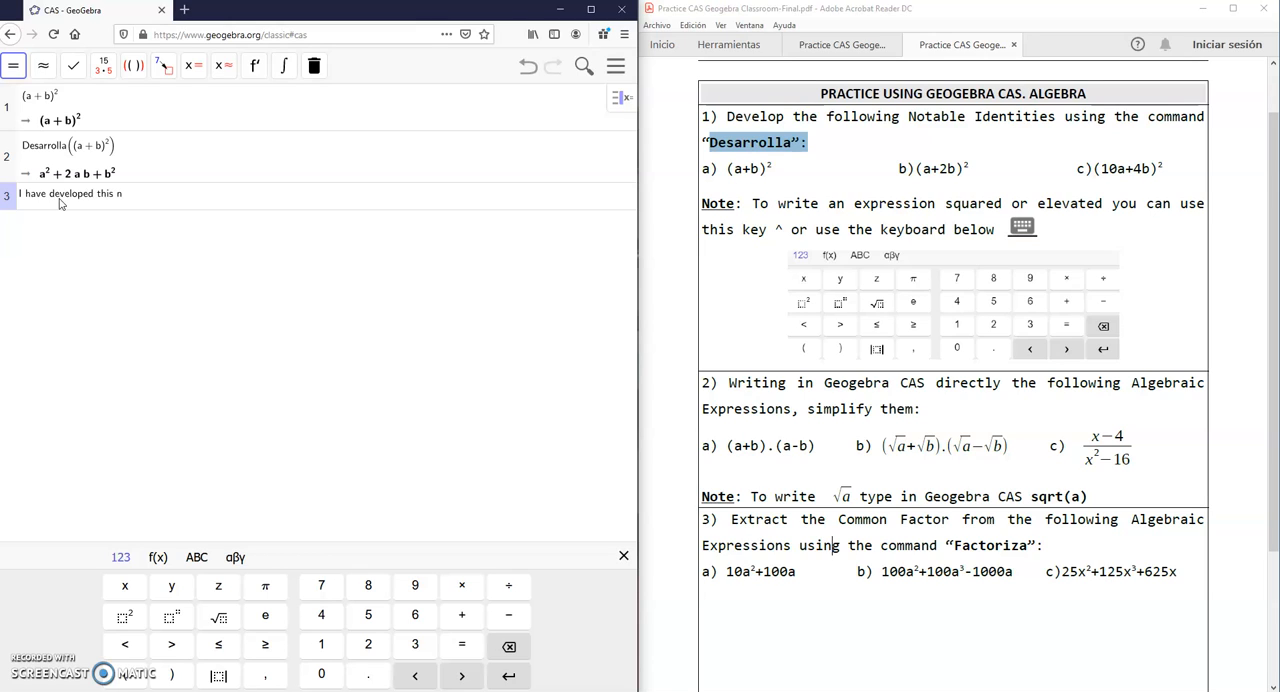
{"action": "key", "text": "backspace"}
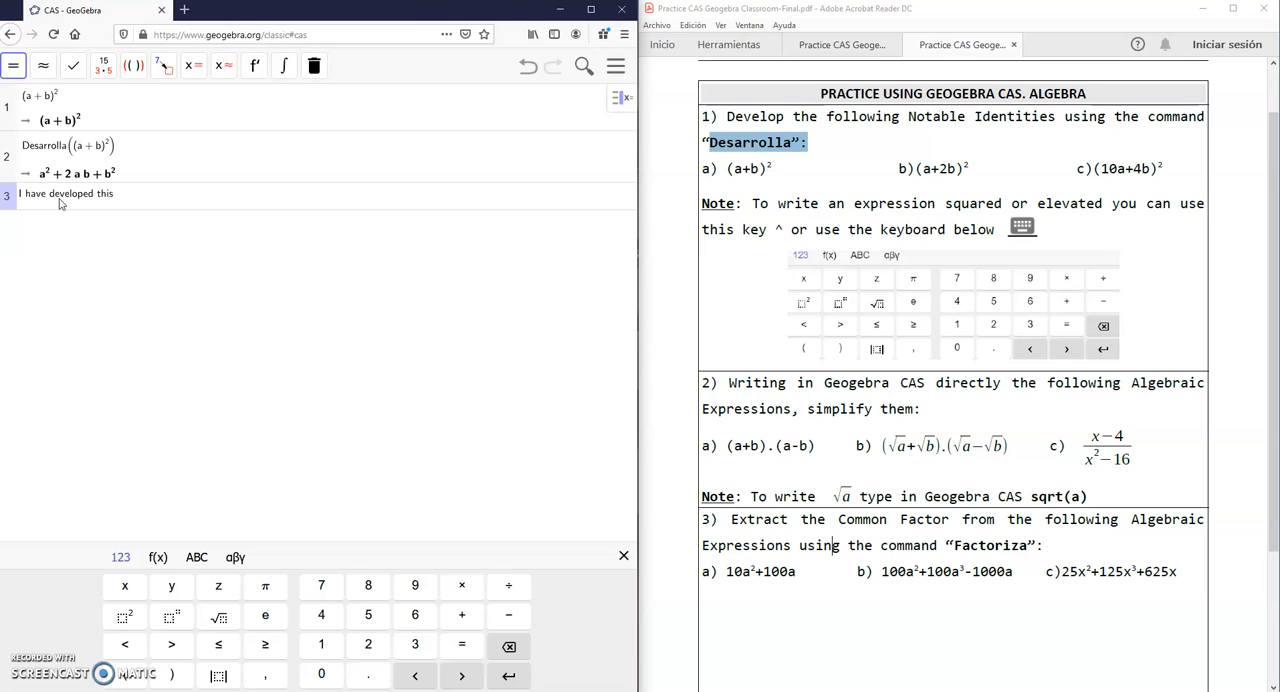
{"action": "type", "text": "nob"}
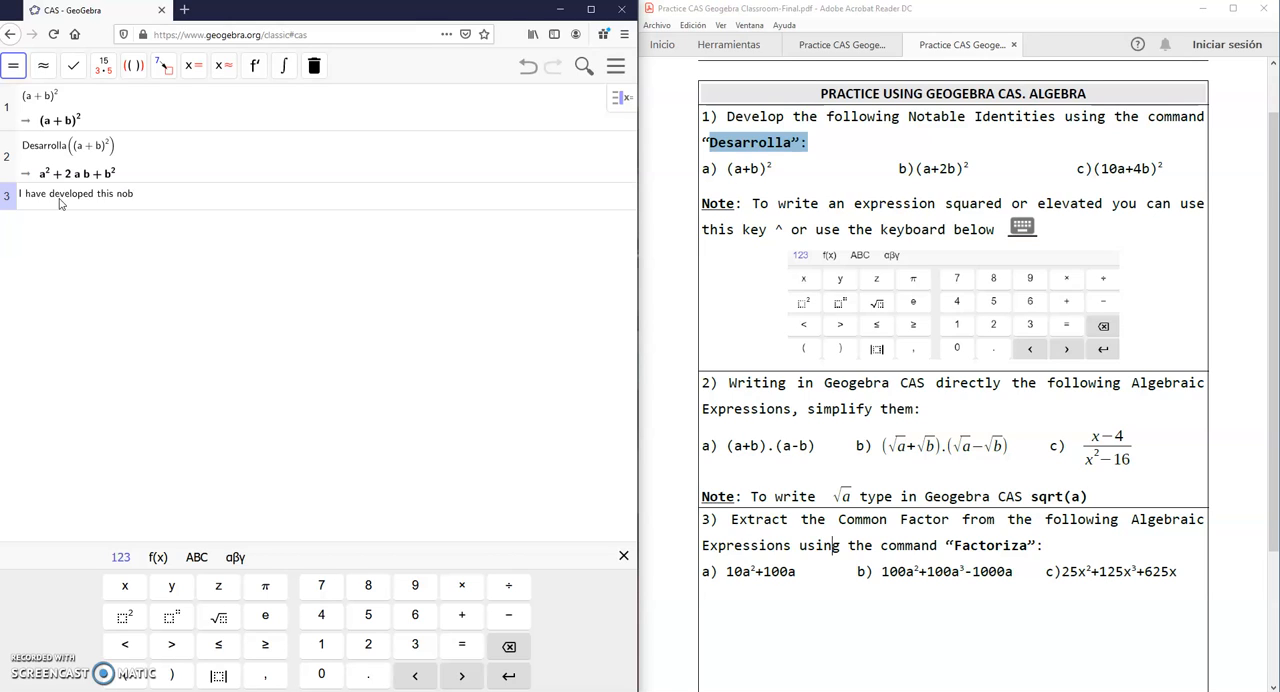
{"action": "type", "text": "a"}
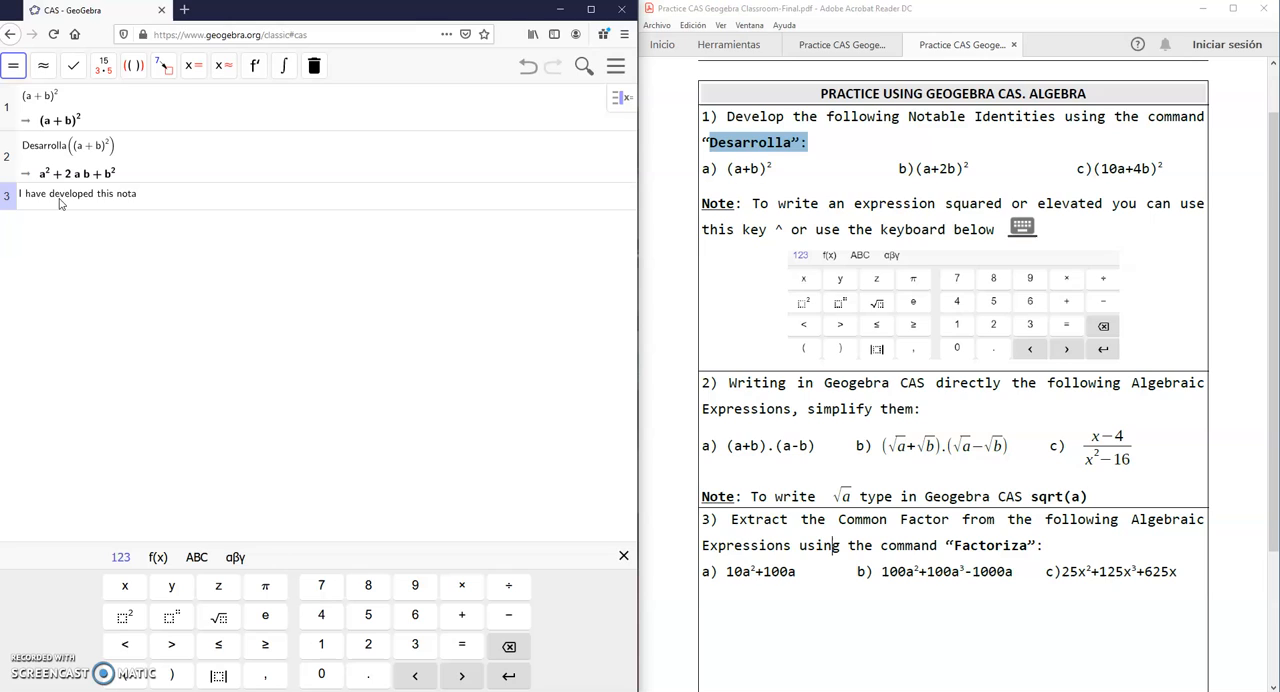
{"action": "type", "text": "b"}
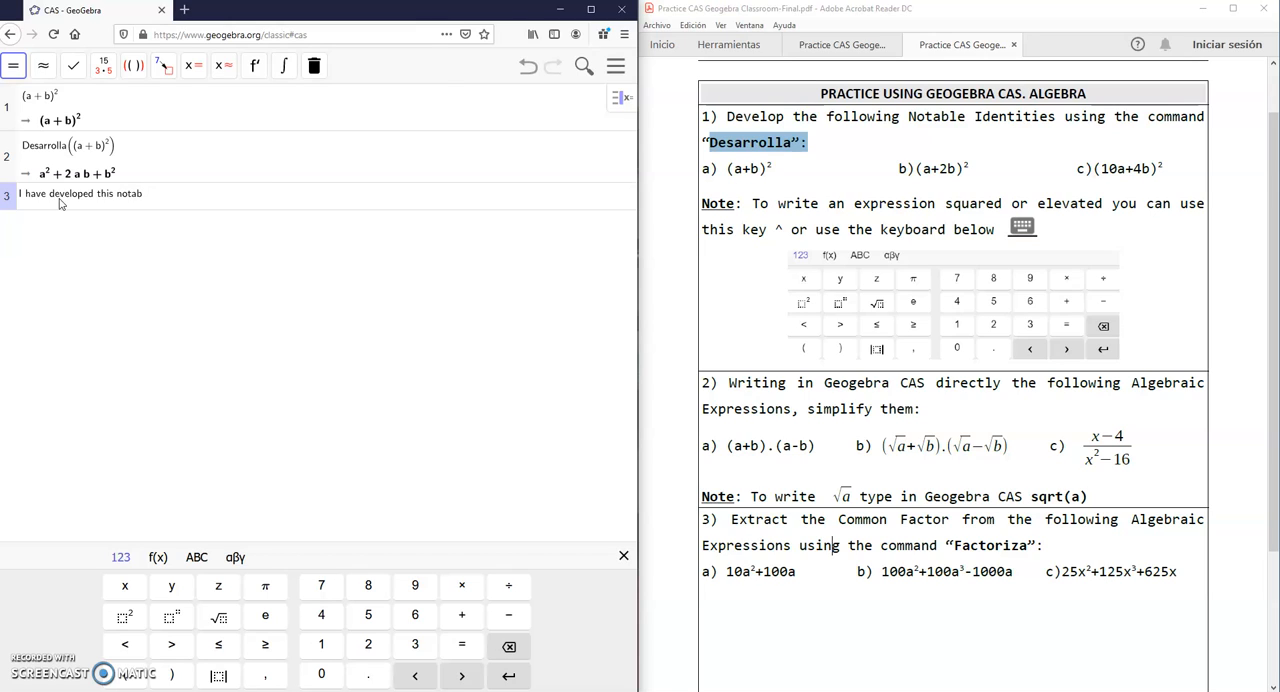
{"action": "type", "text": "le identi"}
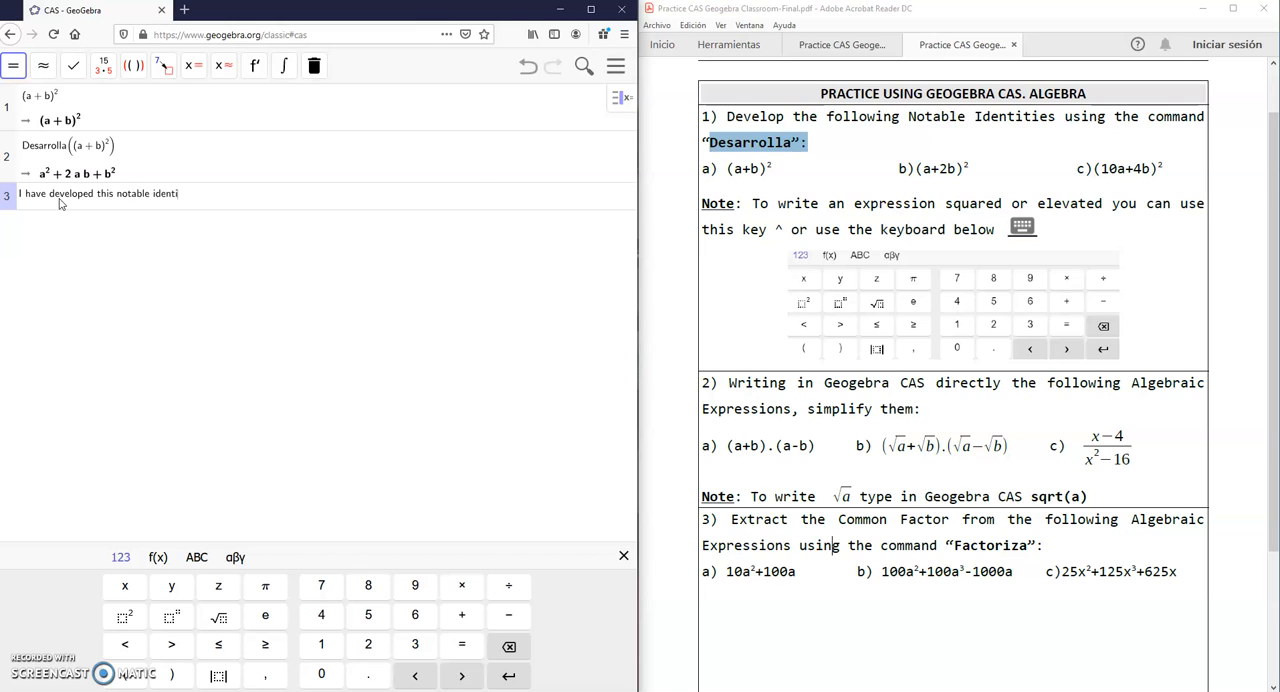
{"action": "type", "text": "ty."}
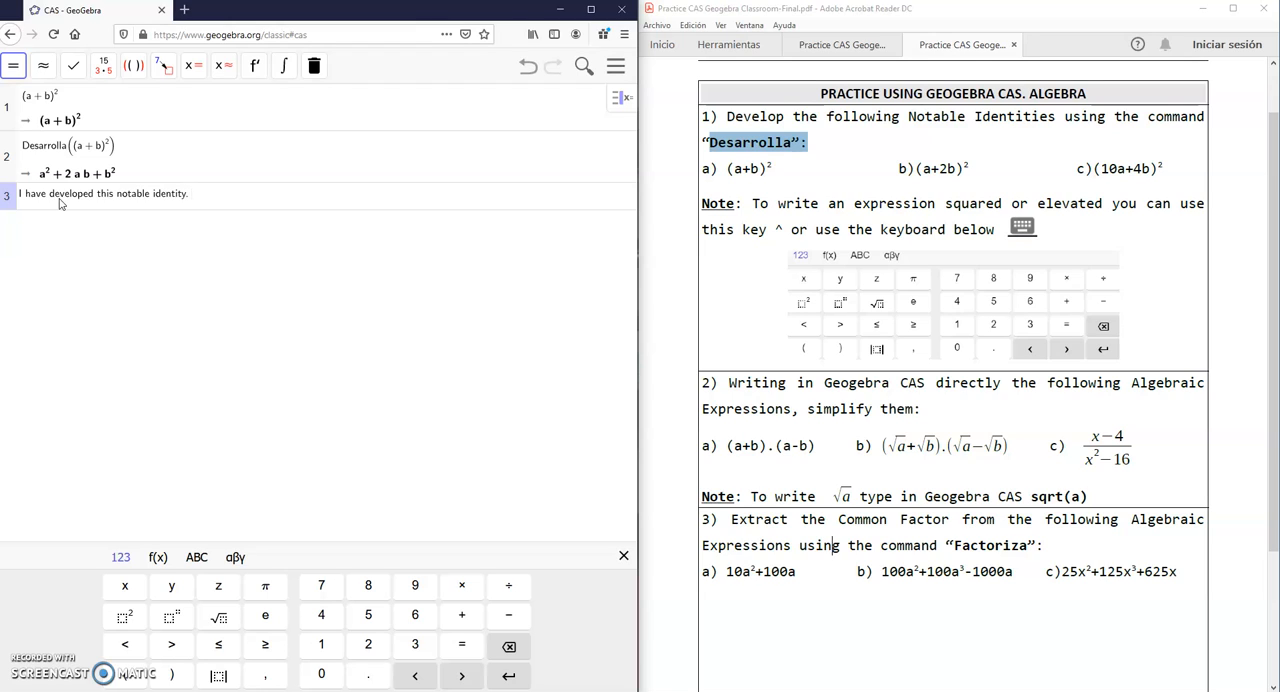
- Finish the note with "The outcome is the file nº2"
{"action": "left_click", "coordinate": [97, 222]}
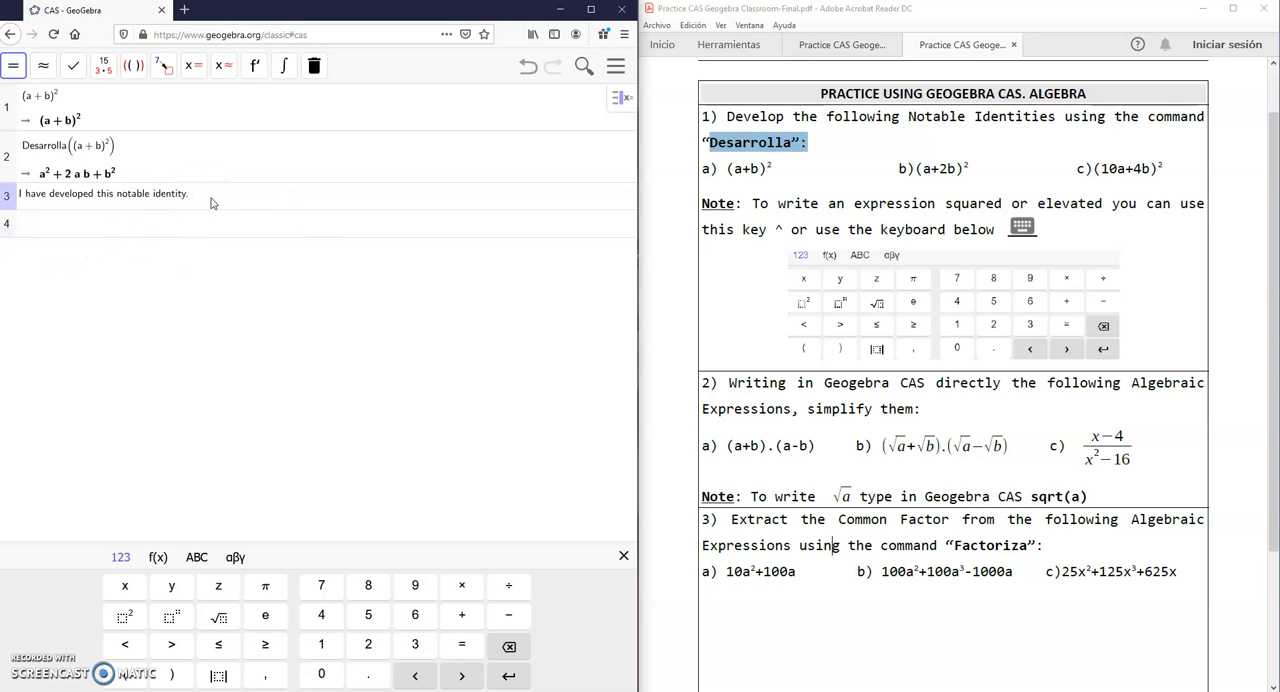
{"action": "type", "text": "th"}
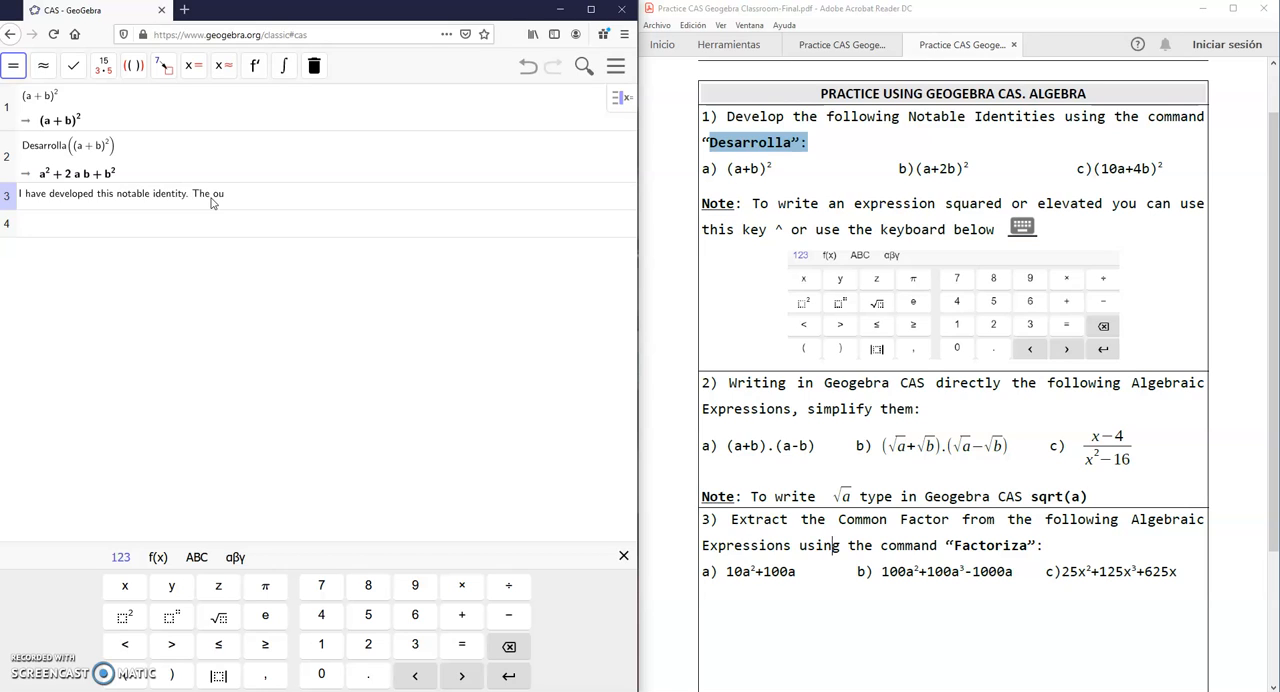
{"action": "type", "text": "tcome is the"}
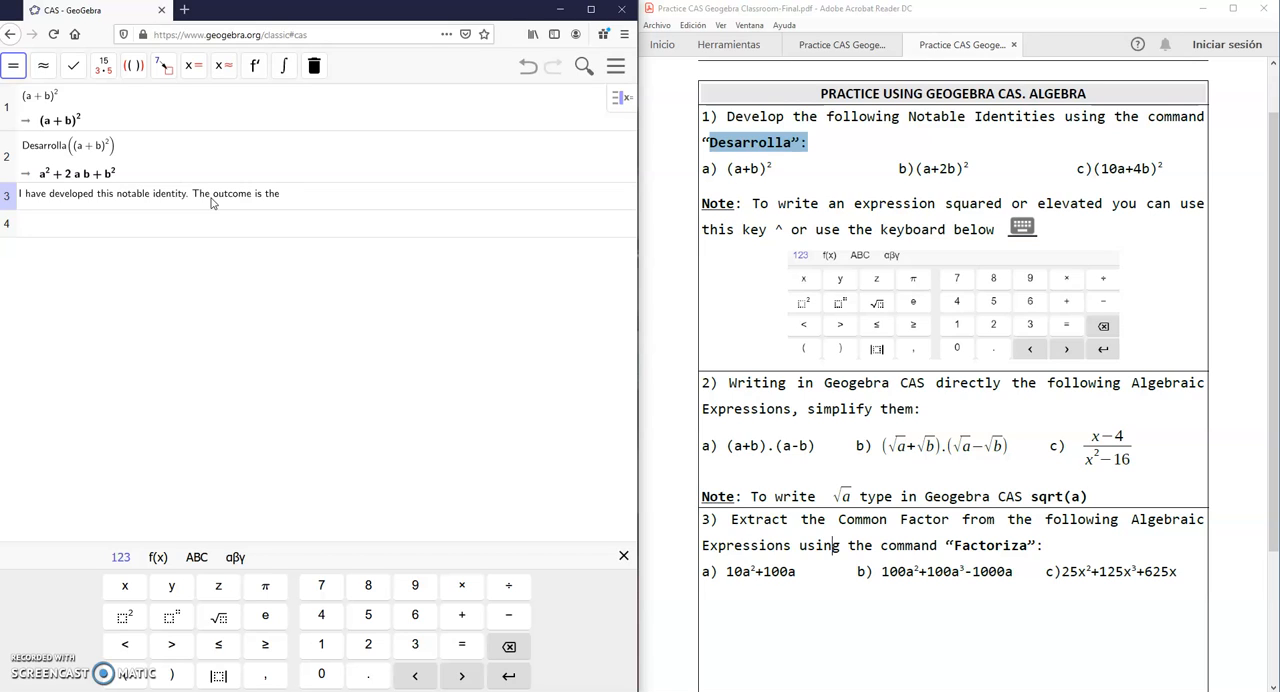
{"action": "type", "text": "file no"}
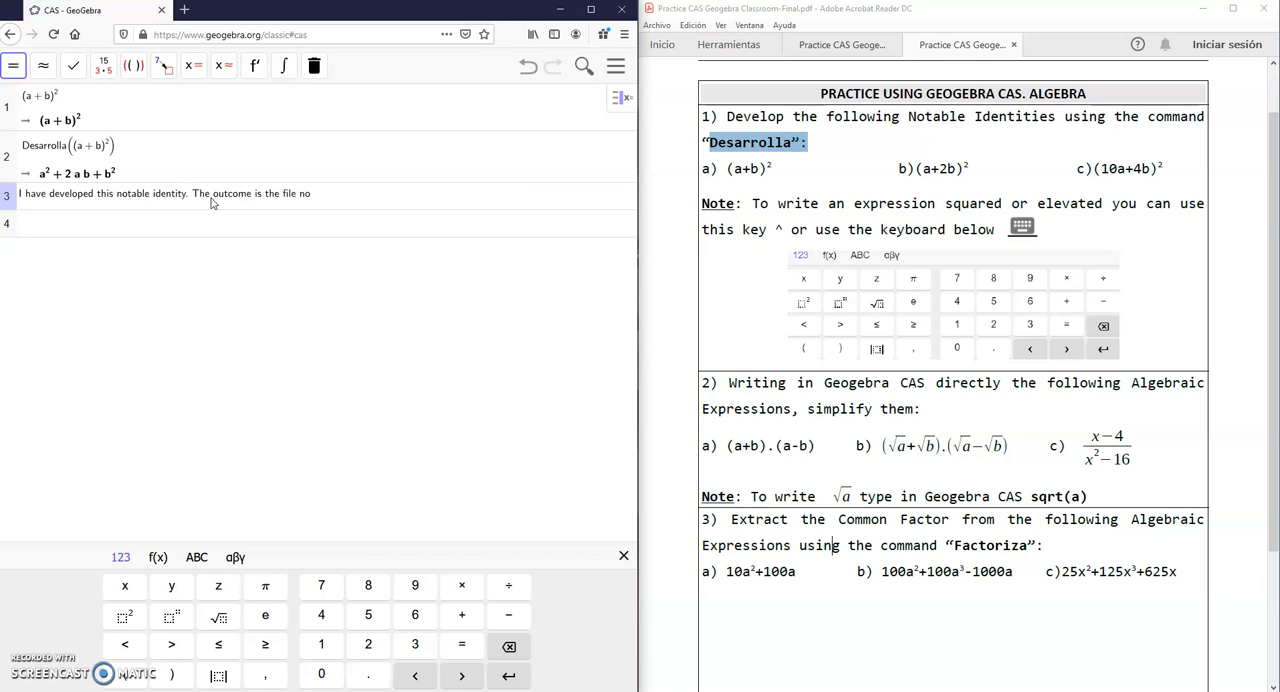
{"action": "type", "text": "º2"}
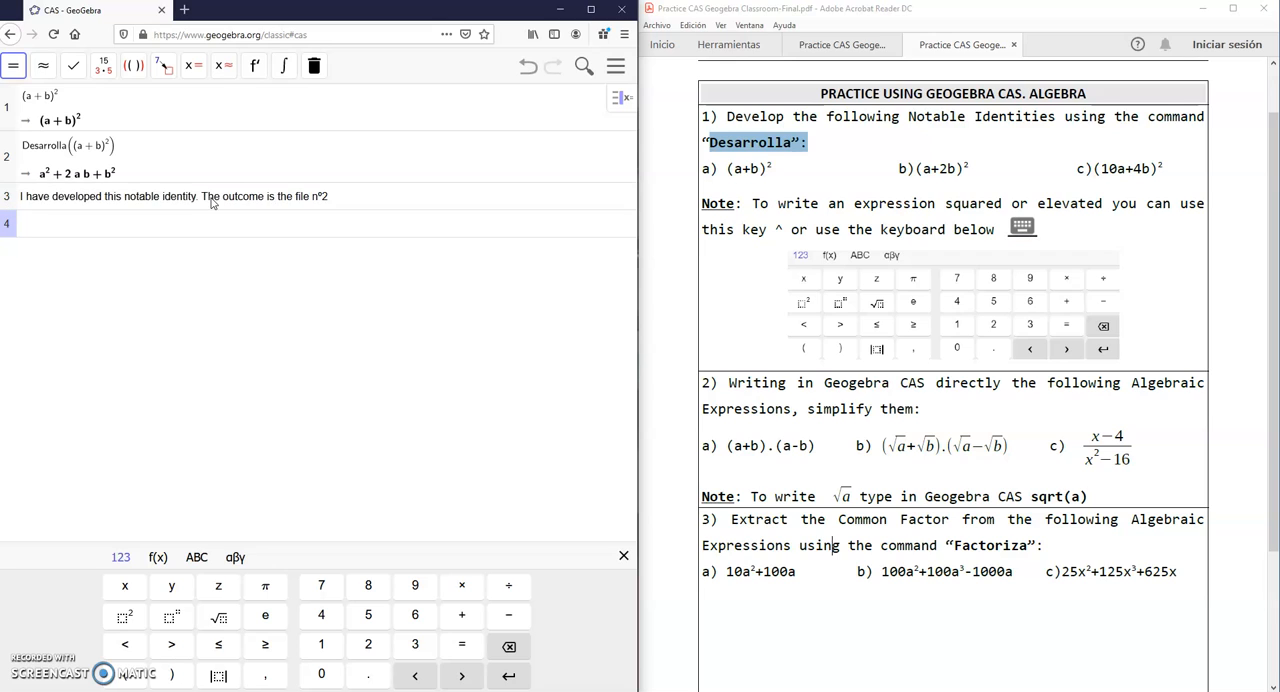
{"action": "mouse_move", "coordinate": [637, 287]}
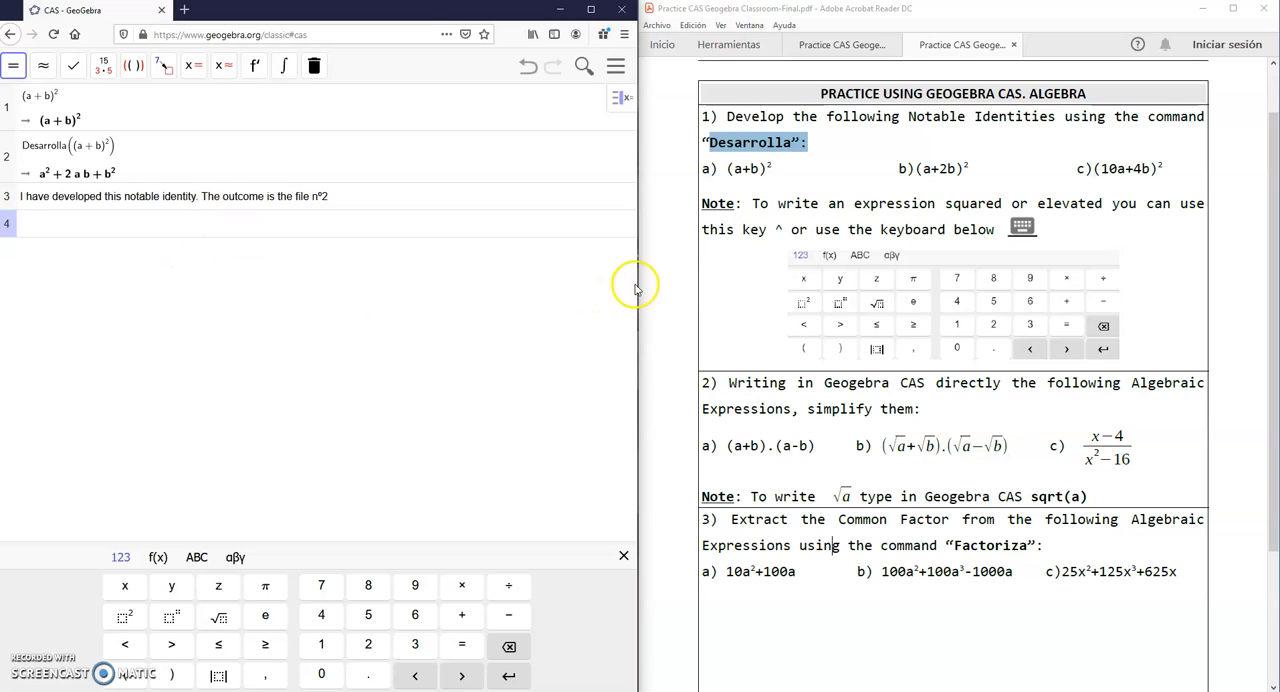
{"action": "mouse_move", "coordinate": [877, 178]}
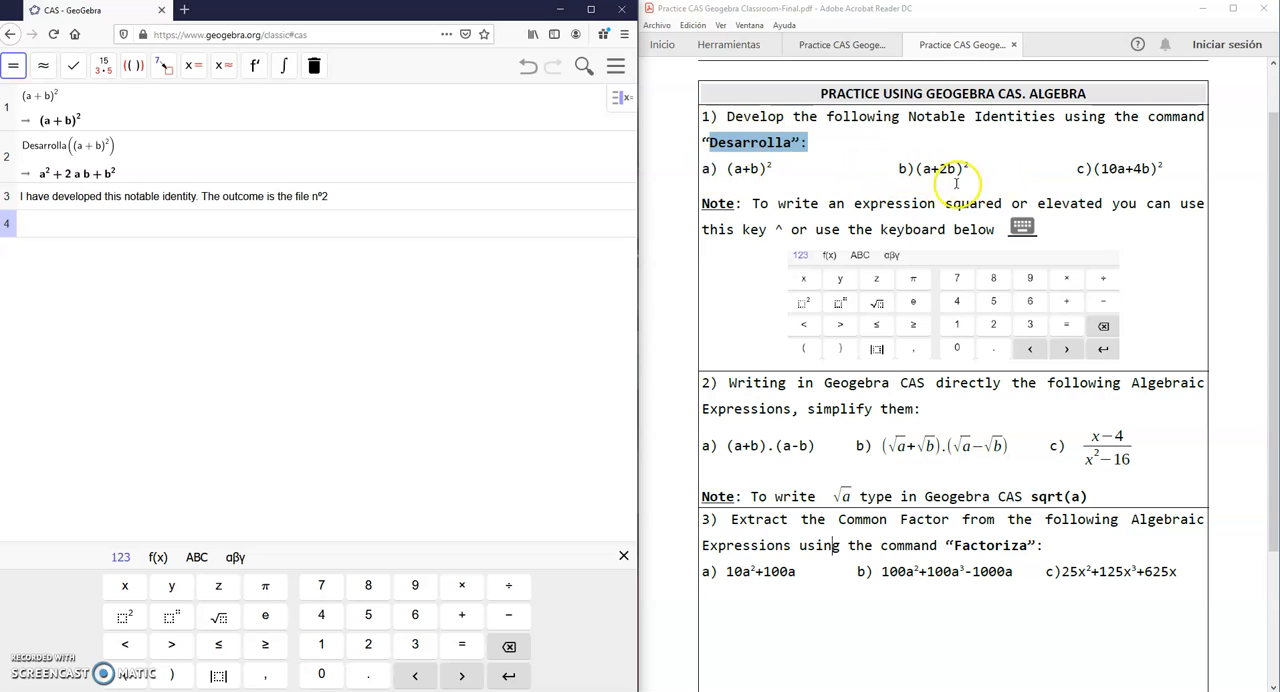
{"action": "mouse_move", "coordinate": [1083, 175]}
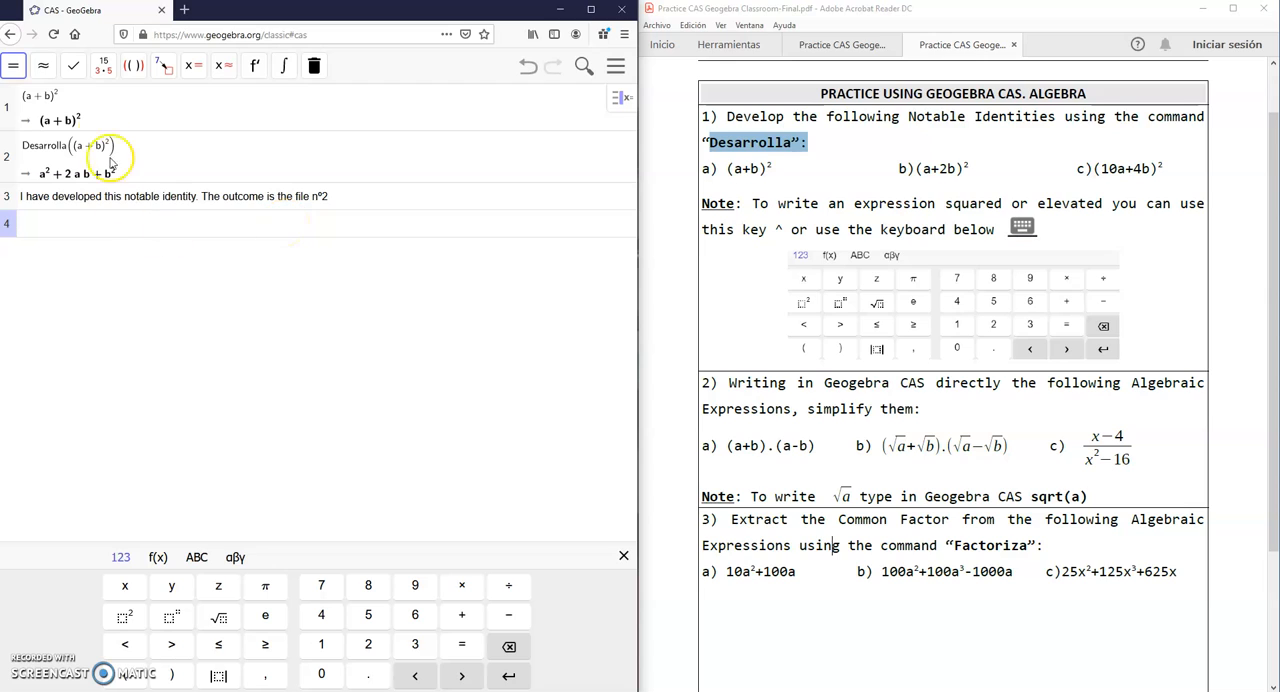
{"action": "mouse_move", "coordinate": [42, 155]}
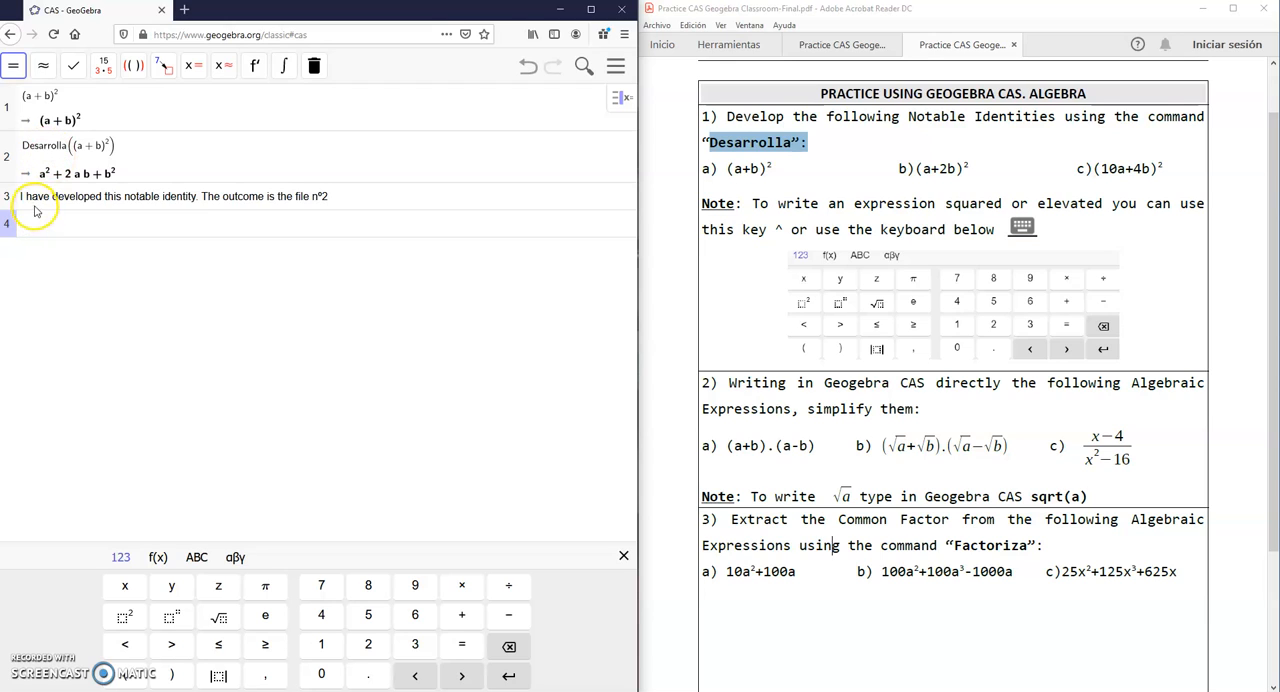
{"action": "mouse_move", "coordinate": [108, 208]}
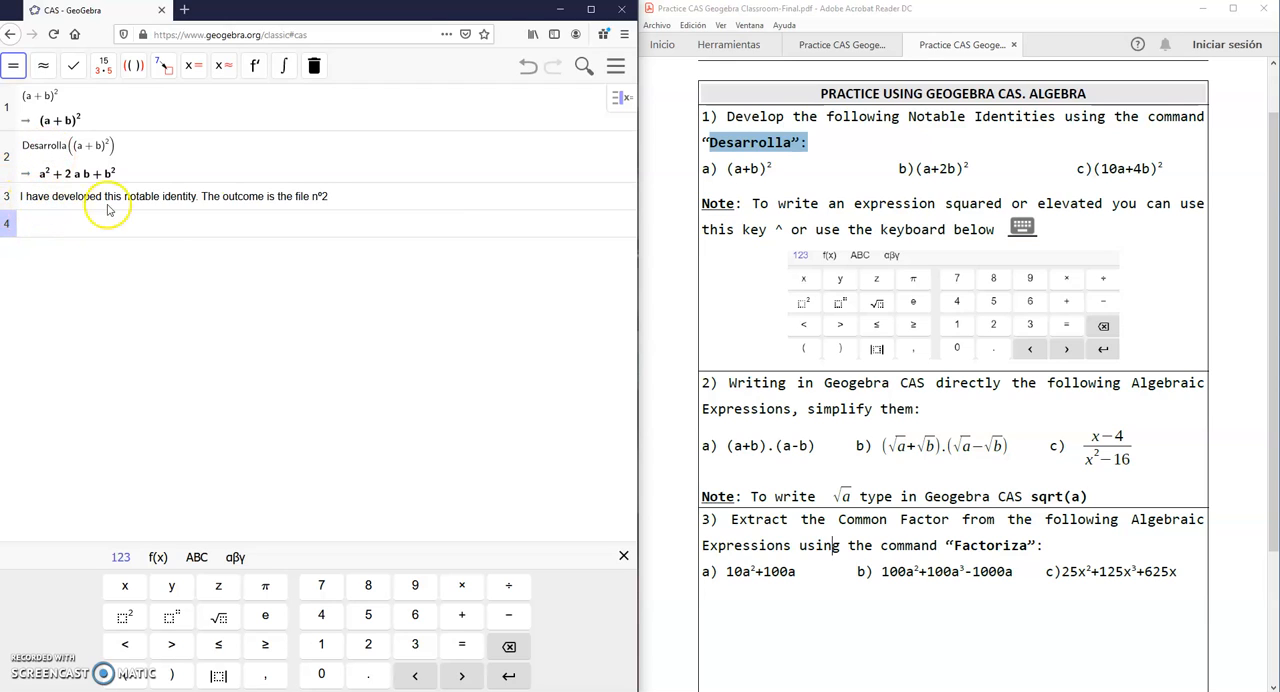